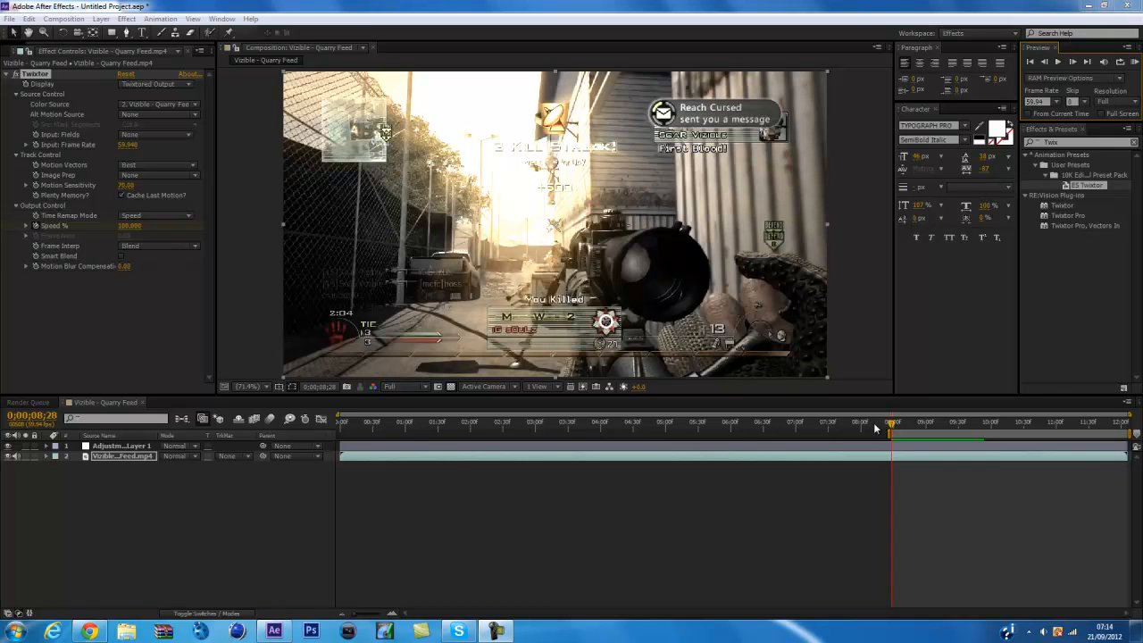
pyautogui.moveTo(858, 431)
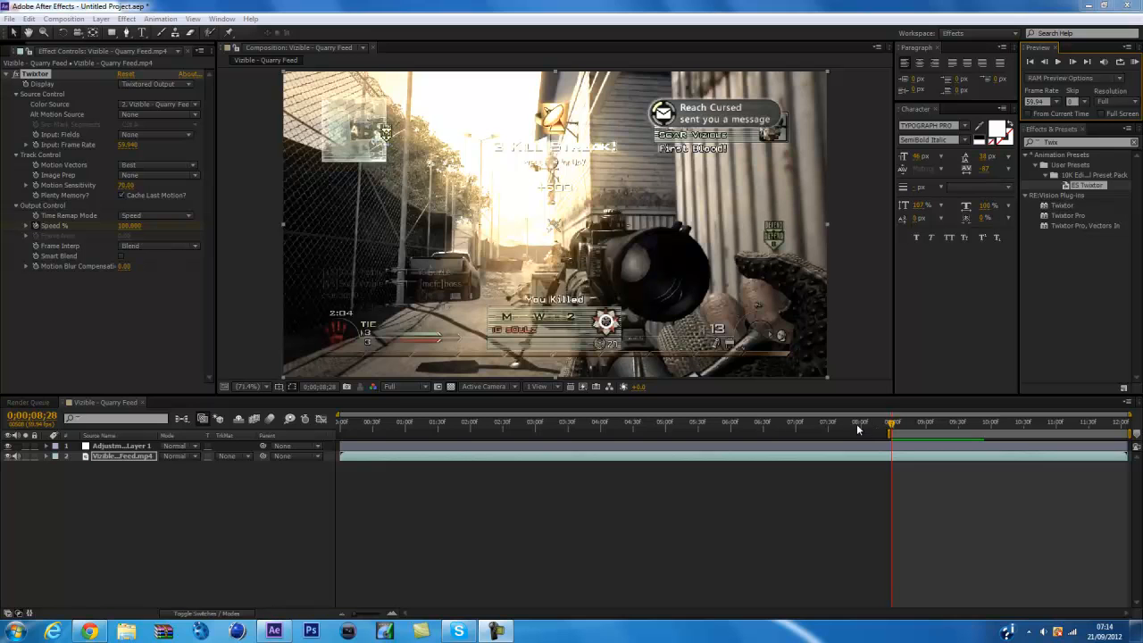
# - Position the time indicator just after the eight-second mark of the Quarry Feed clip
pyautogui.click(858, 422)
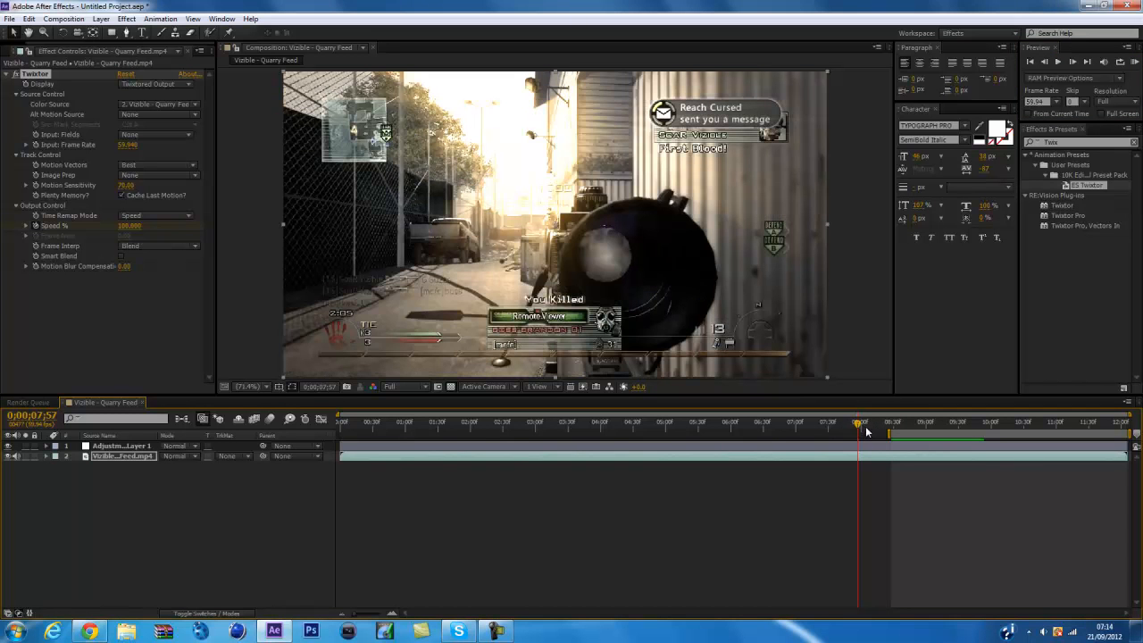
pyautogui.moveTo(1024, 527)
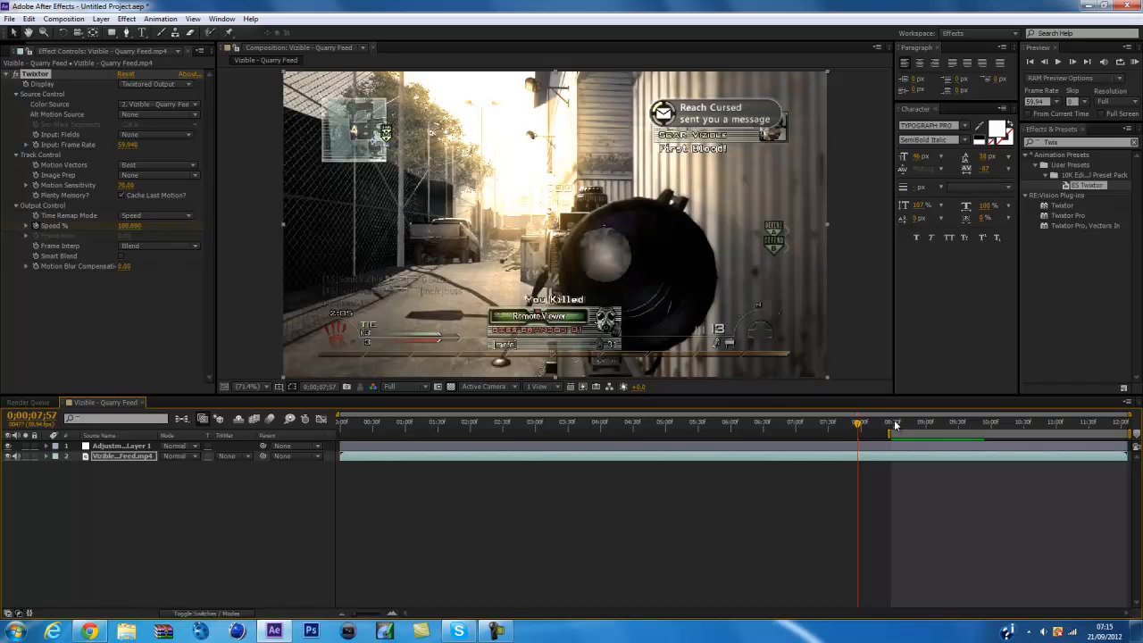
pyautogui.click(891, 423)
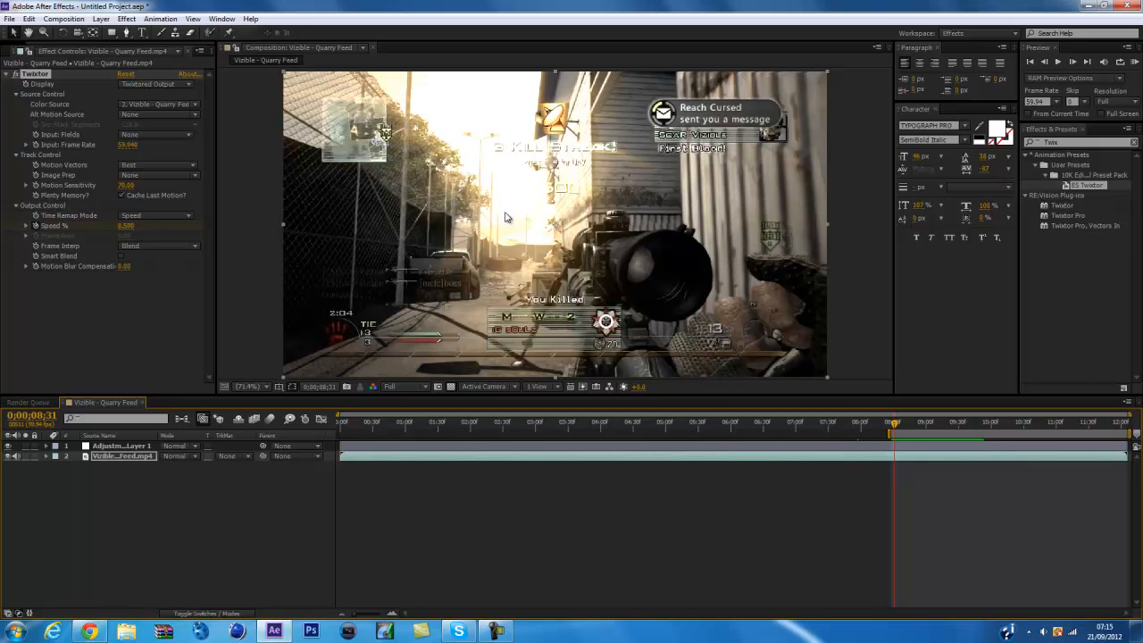
pyautogui.moveTo(630, 159)
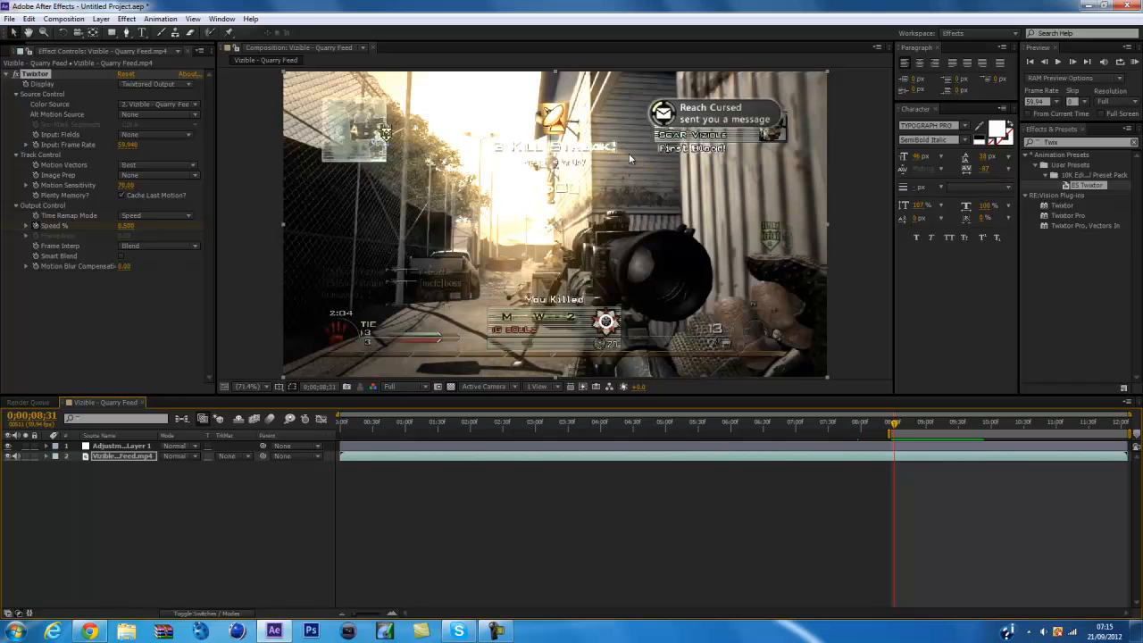
pyautogui.moveTo(695, 292)
pyautogui.write('3')
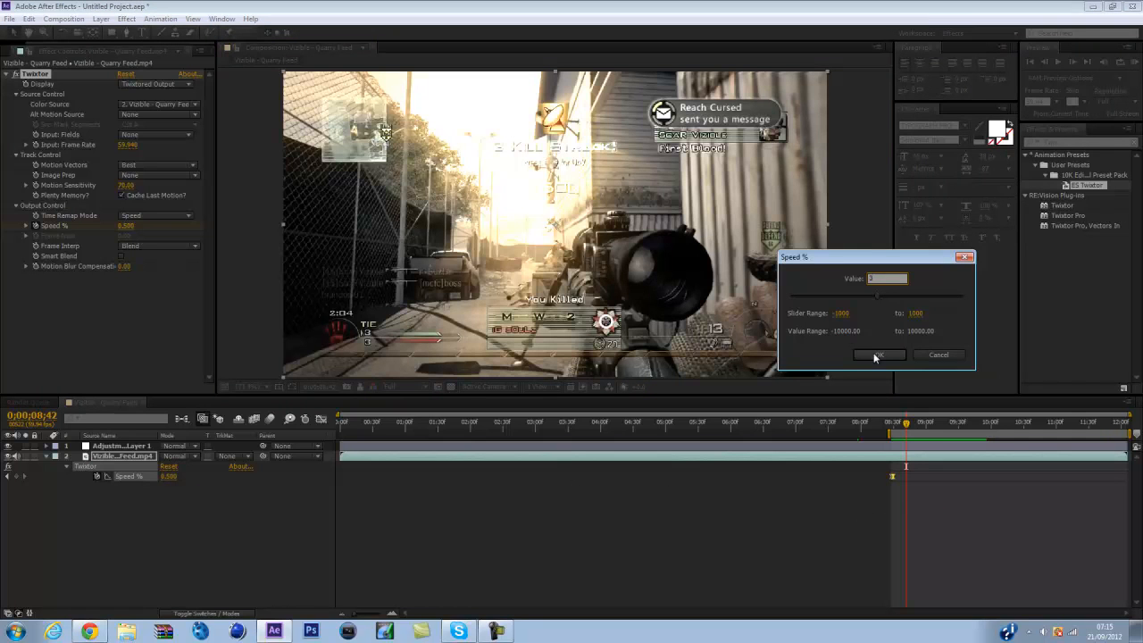
# - Confirm the new Twixtor Speed % keyframe at 0;00;08;42 and nudge slightly later
pyautogui.click(879, 355)
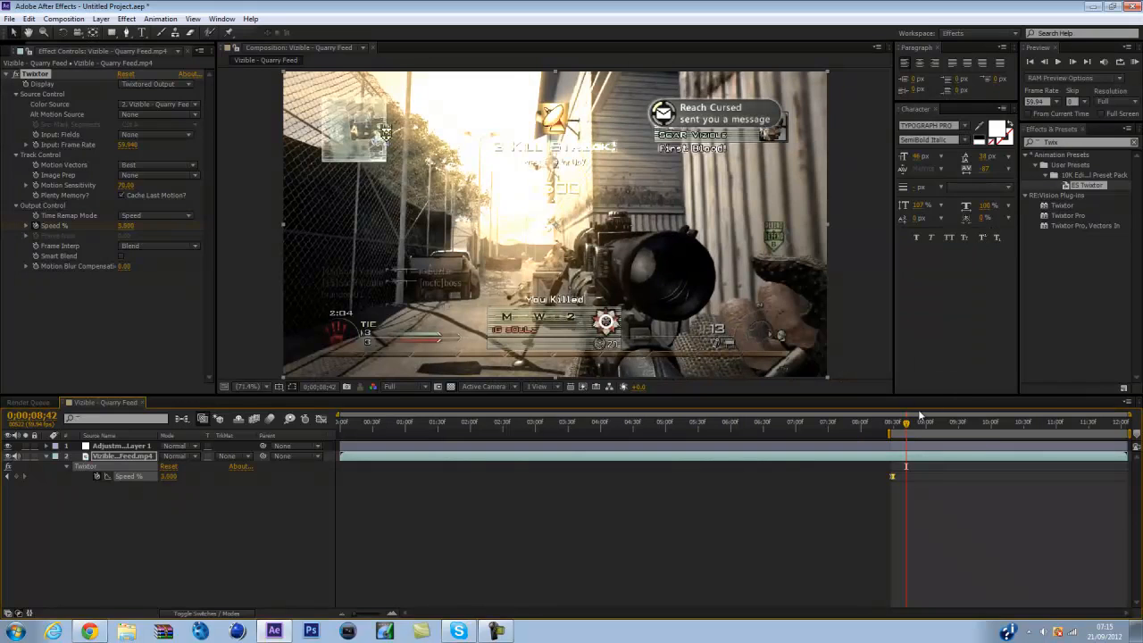
pyautogui.moveTo(905, 421); pyautogui.dragTo(917, 421)
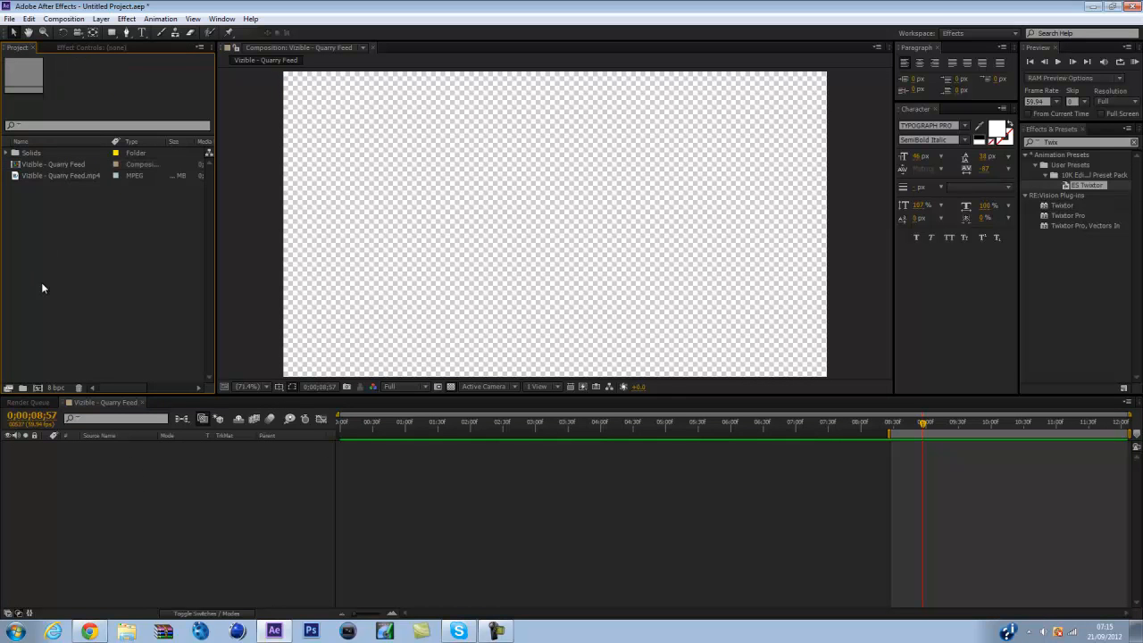
# - Import the Strobe - Highrise Bill clip through the Import File dialog
pyautogui.click(56, 175)
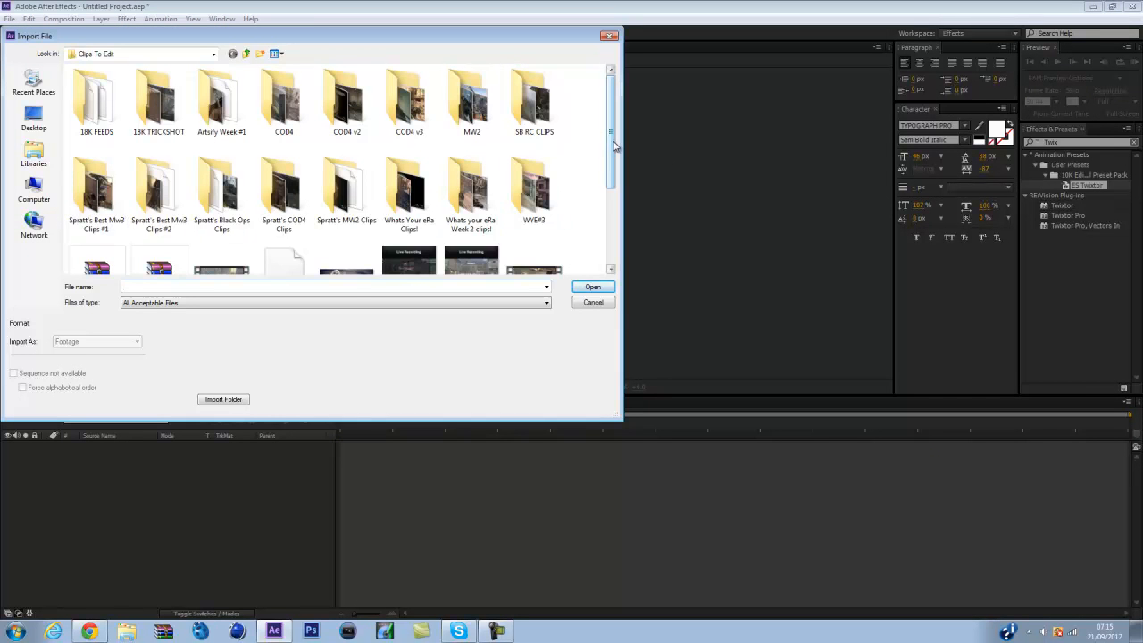
pyautogui.scroll(-3)
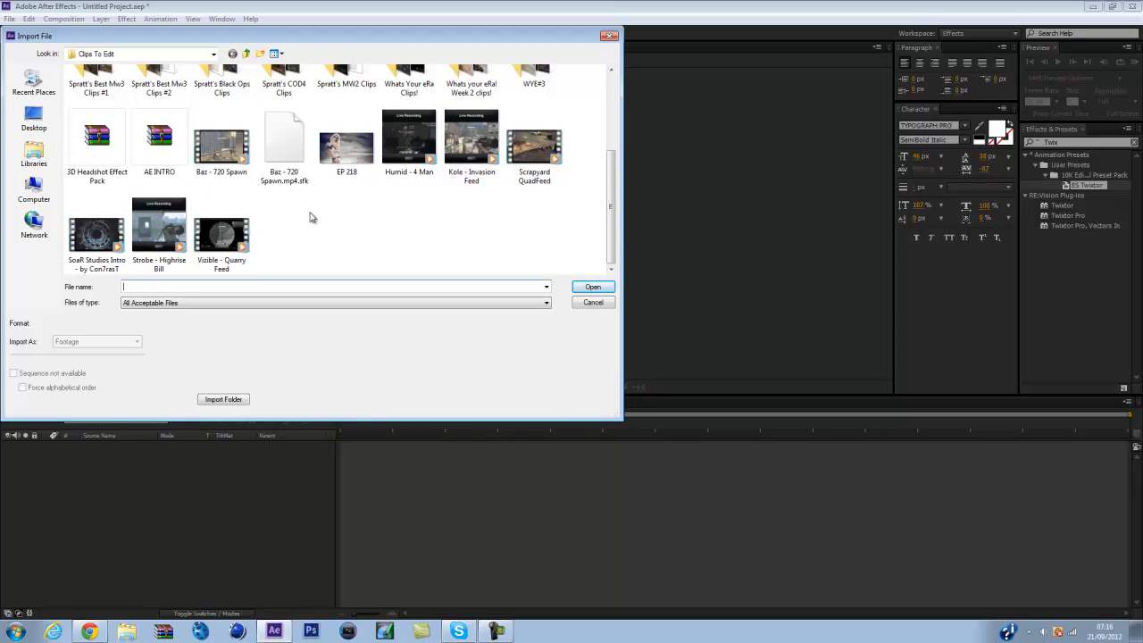
pyautogui.click(159, 228)
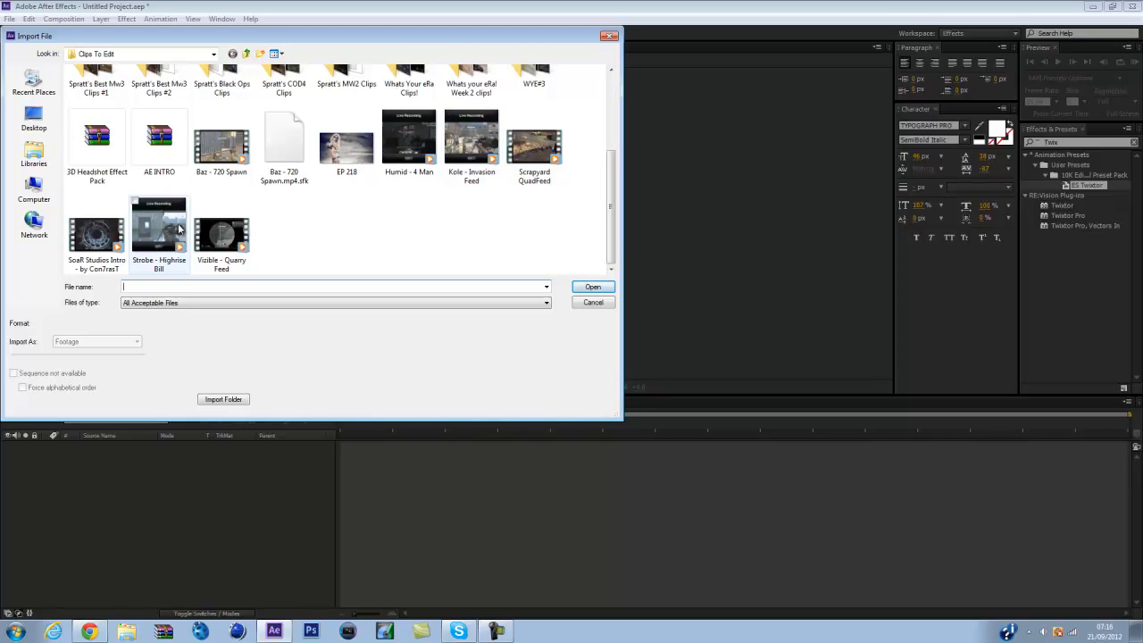
pyautogui.click(592, 286)
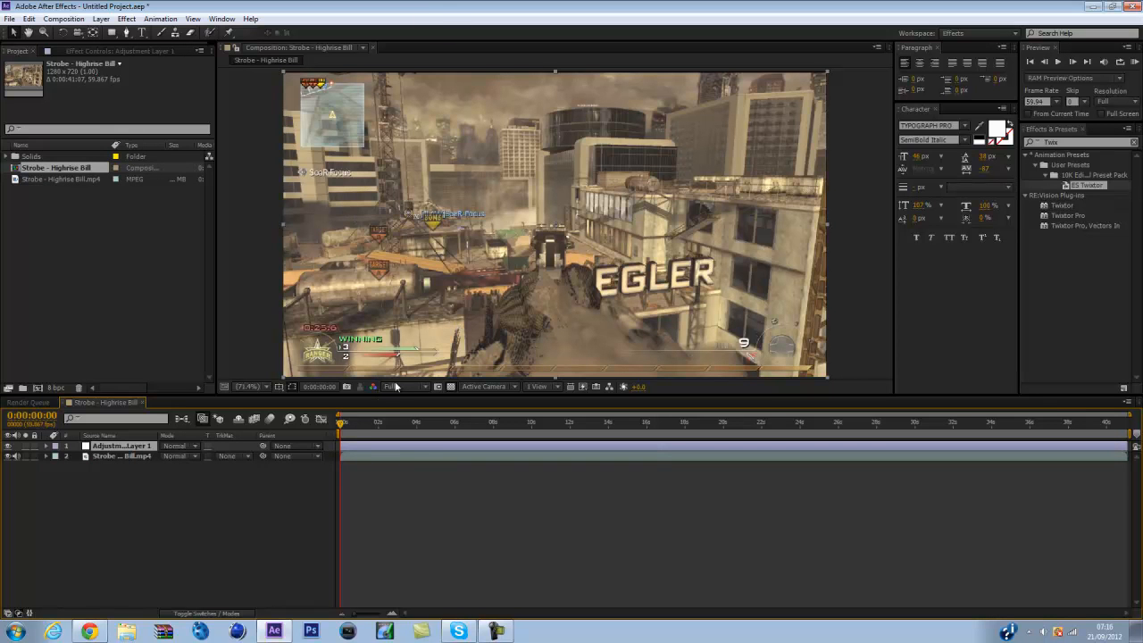
# - Add Trapcode Shine to the adjustment layer from the clip's start
pyautogui.click(359, 423)
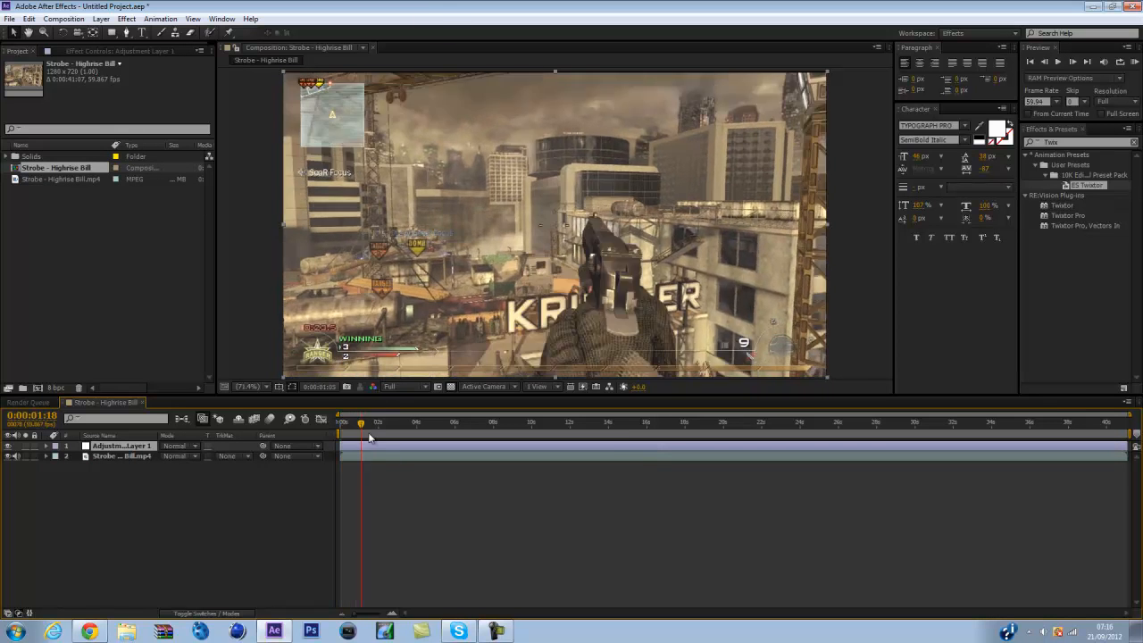
pyautogui.click(337, 423)
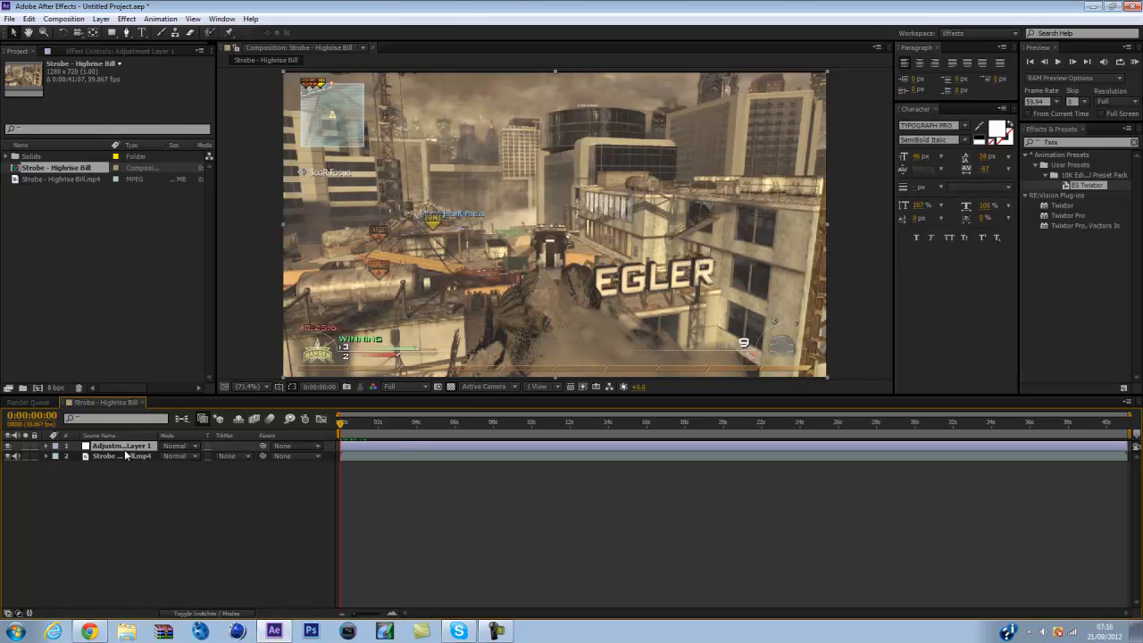
pyautogui.click(104, 20)
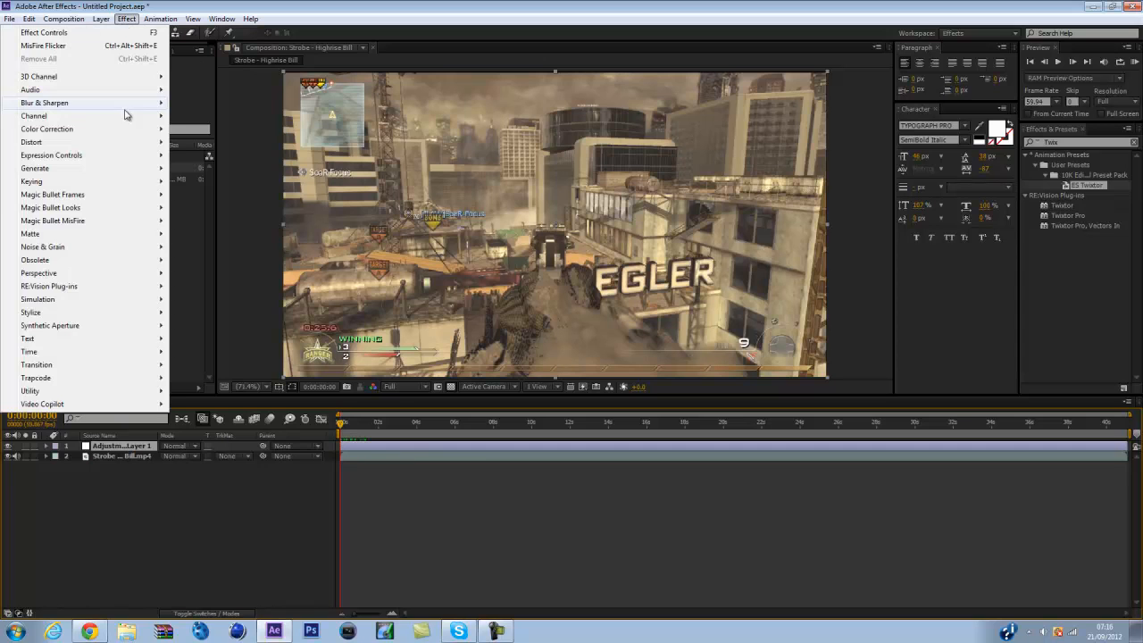
pyautogui.moveTo(49, 325)
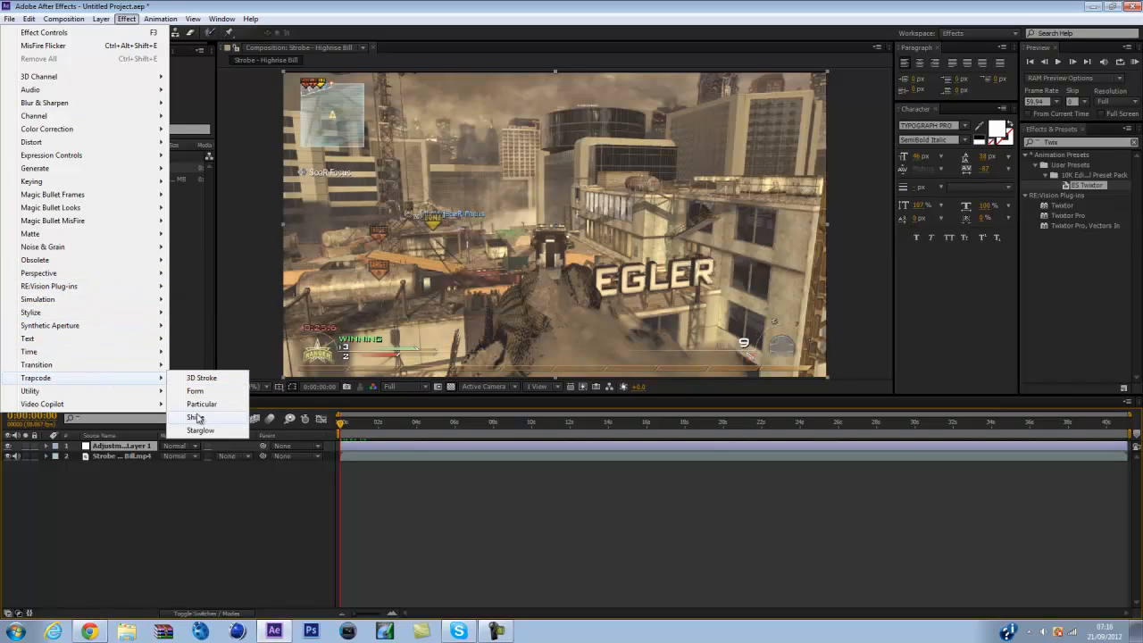
pyautogui.click(160, 19)
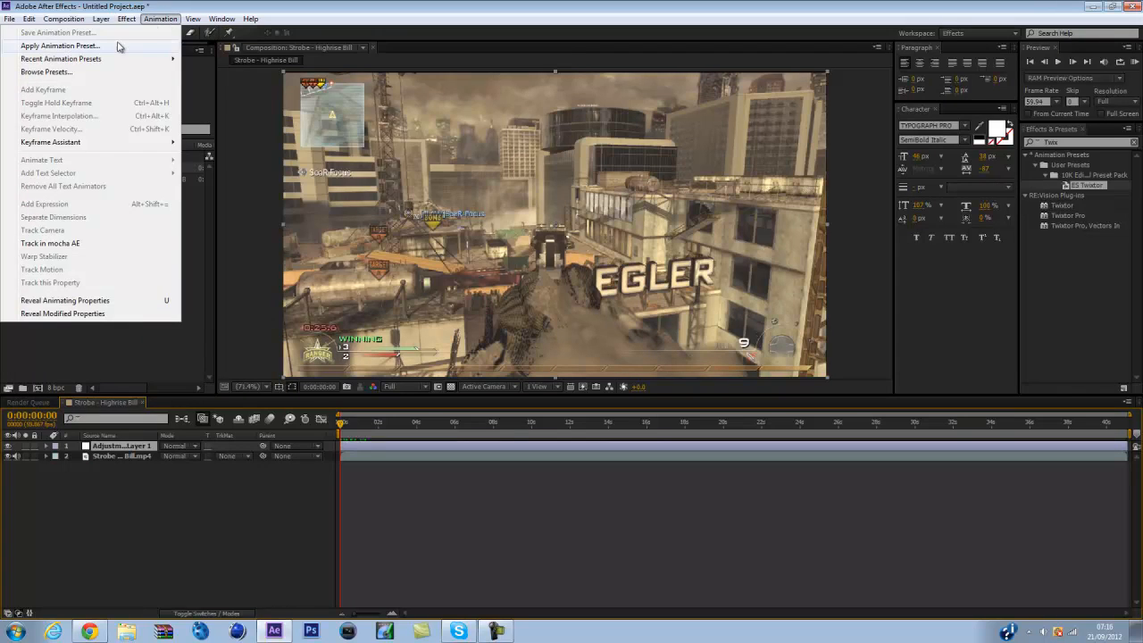
# - Load the Stax Light Rays animation preset onto the adjustment layer
pyautogui.click(65, 45)
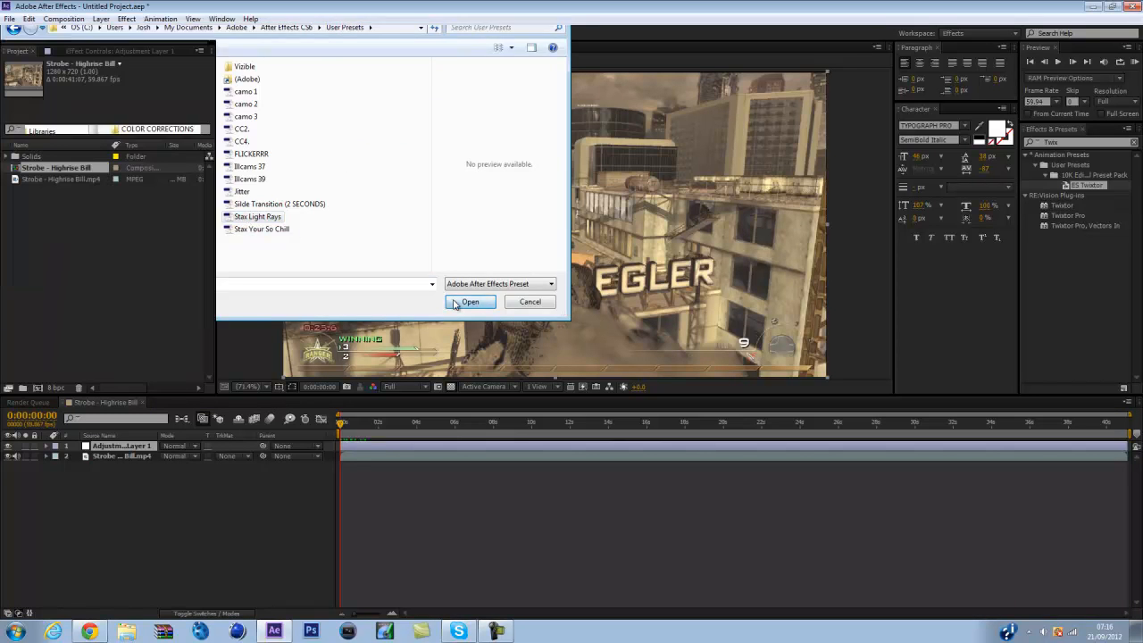
pyautogui.click(470, 301)
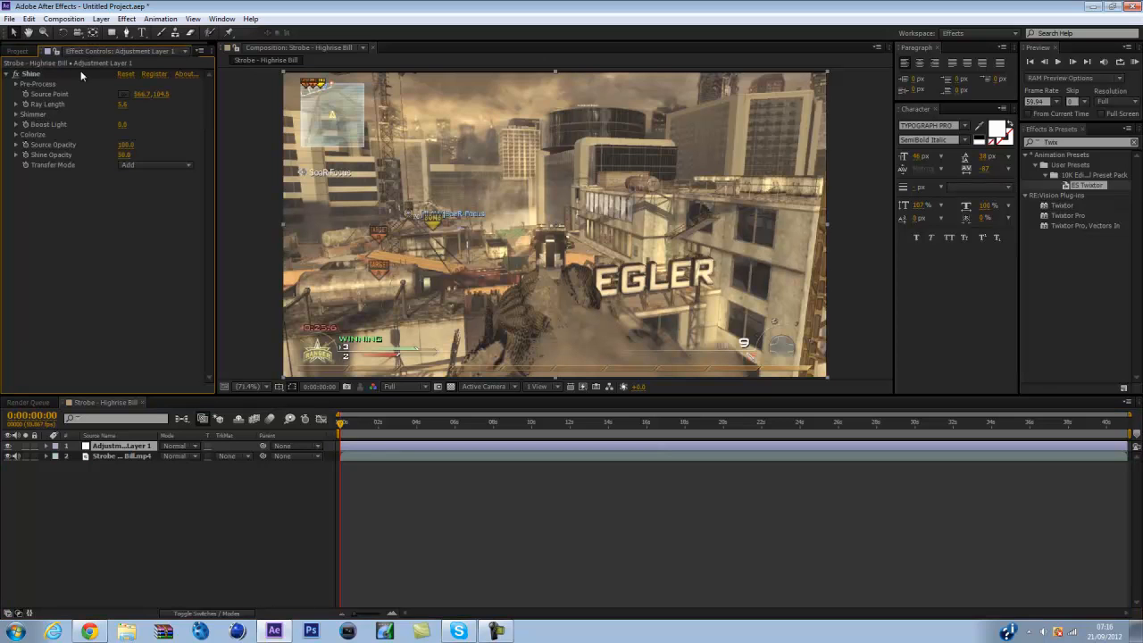
pyautogui.click(160, 19)
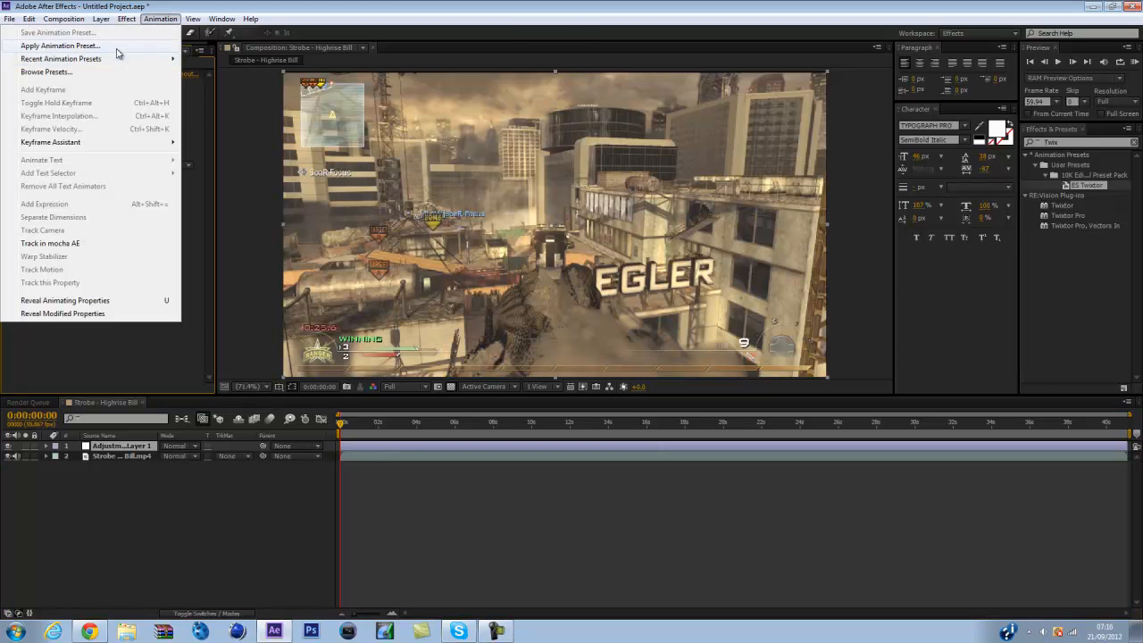
# - Apply the #2 user preset, adding Looks, Tint and Tint 2 to Adjustment Layer 1
pyautogui.click(71, 45)
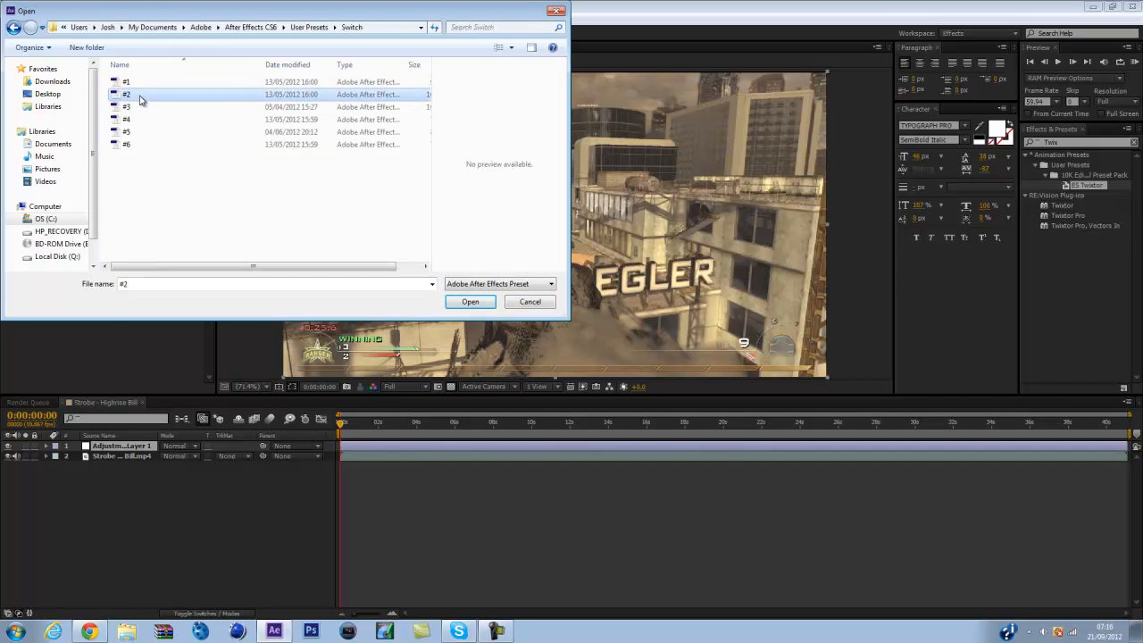
pyautogui.click(470, 301)
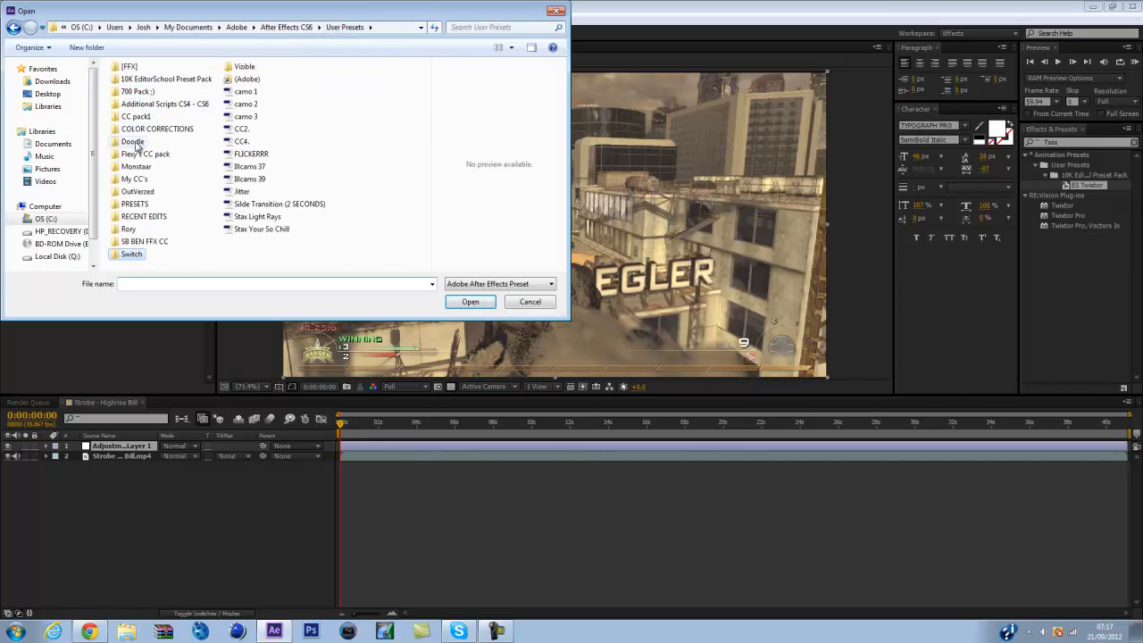
pyautogui.doubleClick(132, 141)
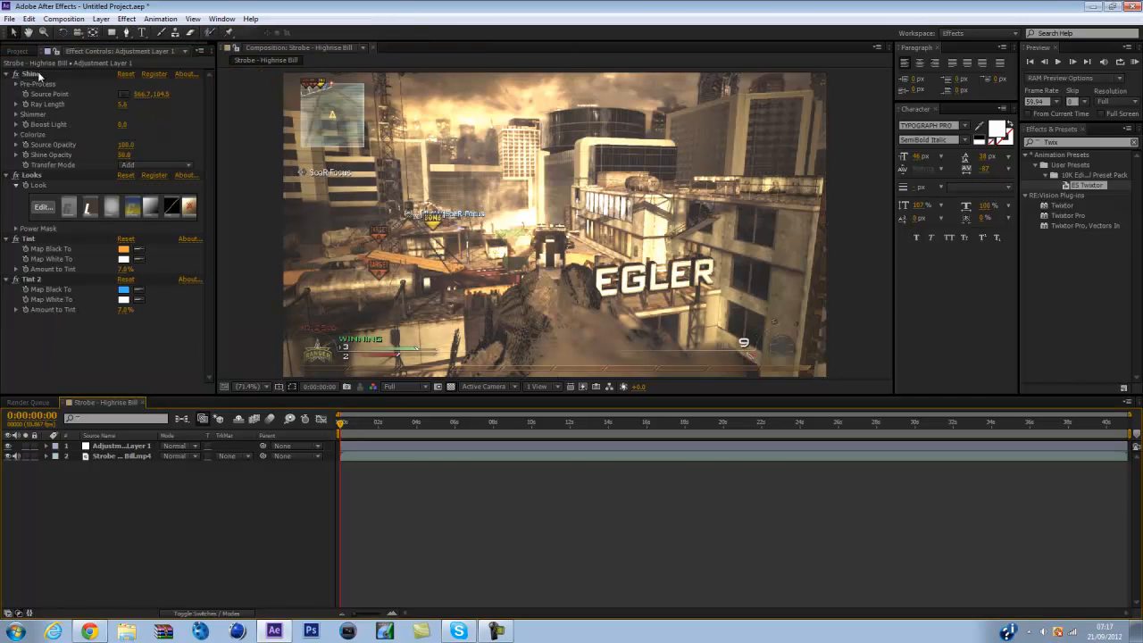
# - Move Shine below Tint 2 and set its transfer mode to Add
pyautogui.click(122, 446)
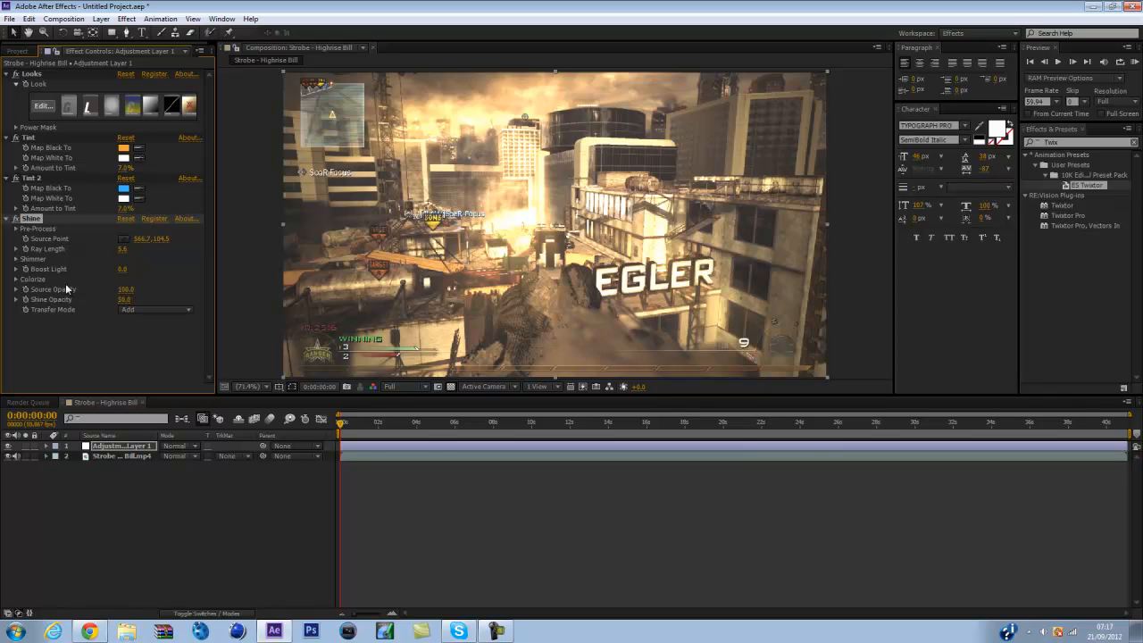
pyautogui.moveTo(84, 302)
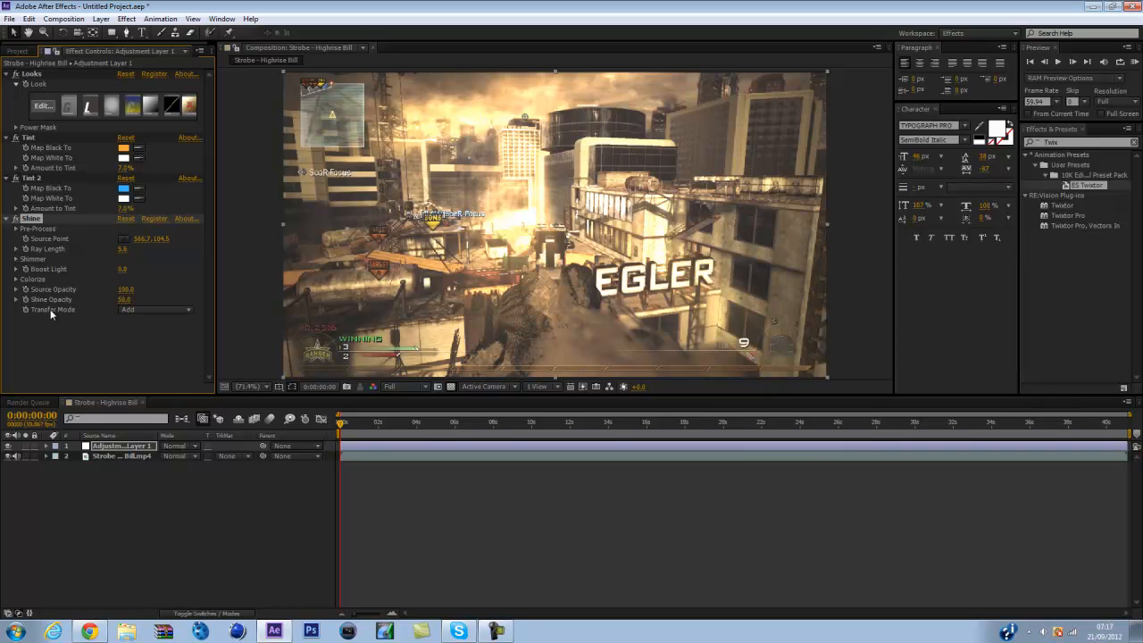
pyautogui.click(156, 310)
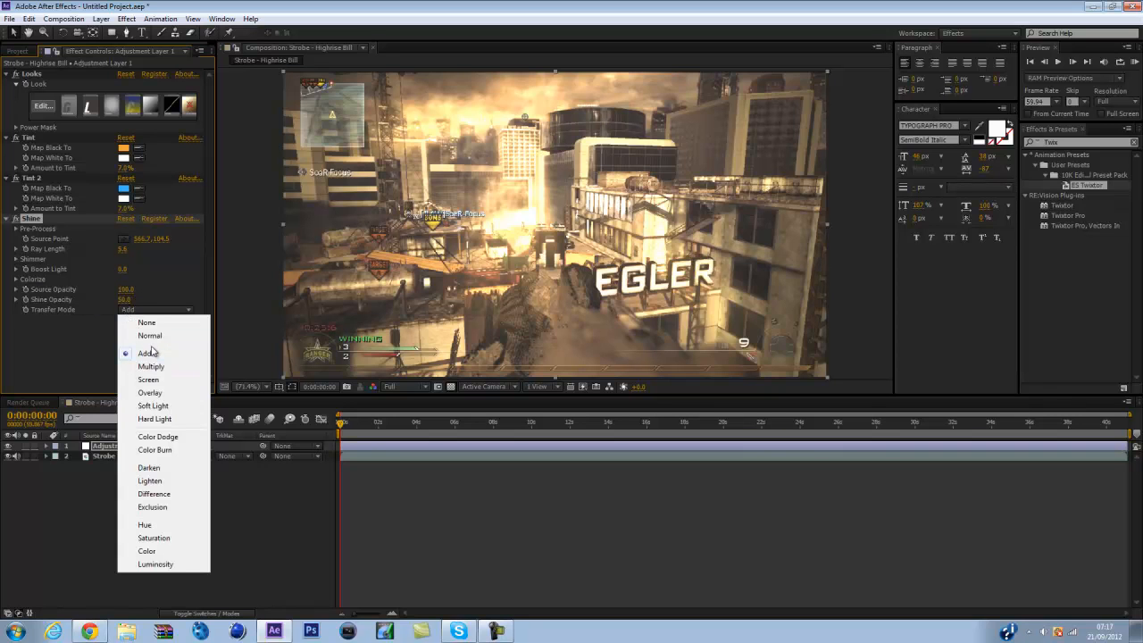
pyautogui.click(147, 353)
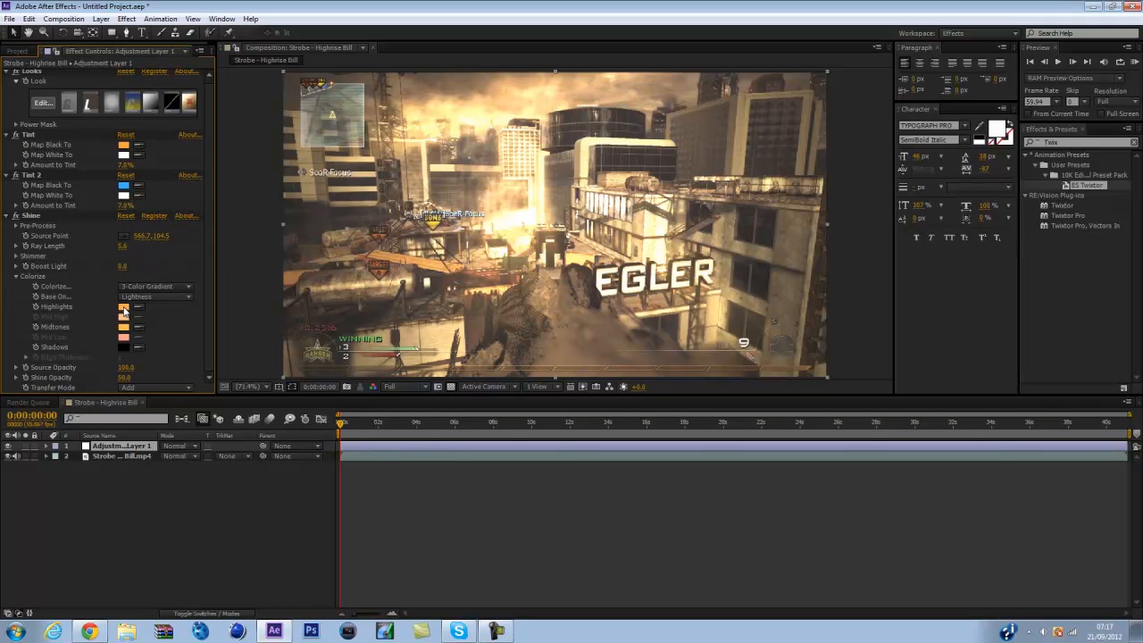
# - Set Shine's colorize Highlights to FFA749 and Midtones to FFBB51
pyautogui.click(124, 306)
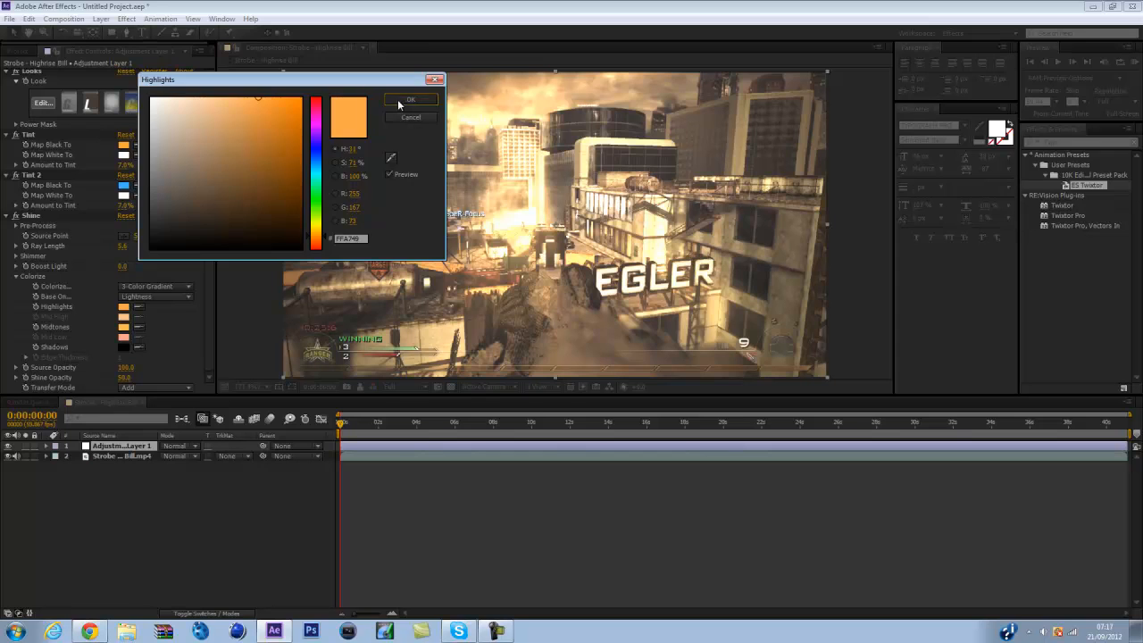
pyautogui.click(411, 99)
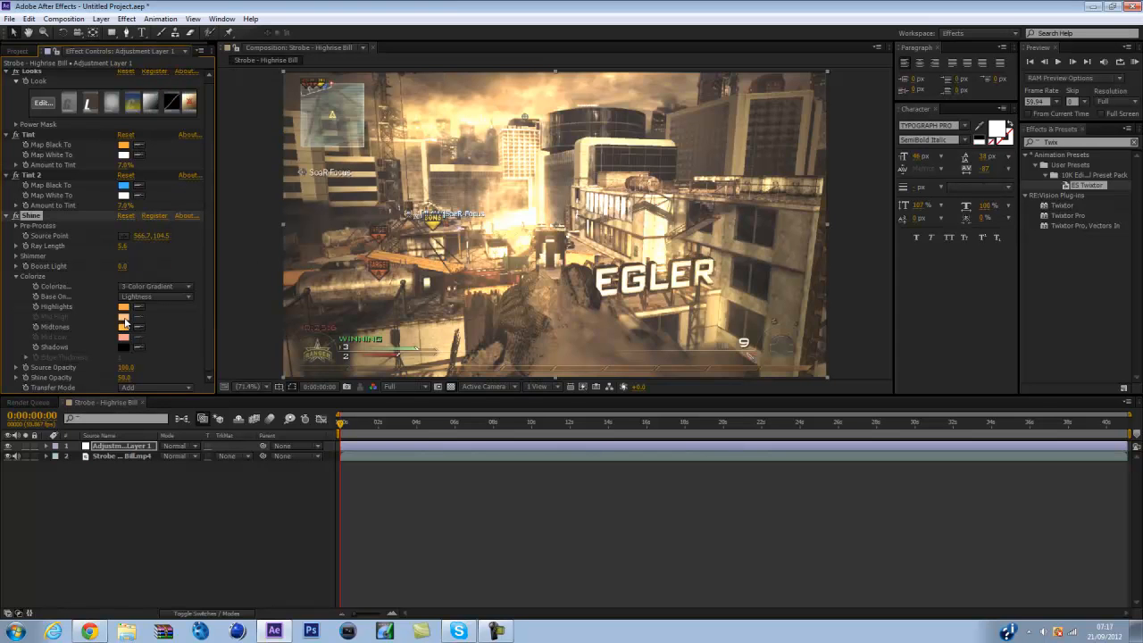
pyautogui.moveTo(135, 326)
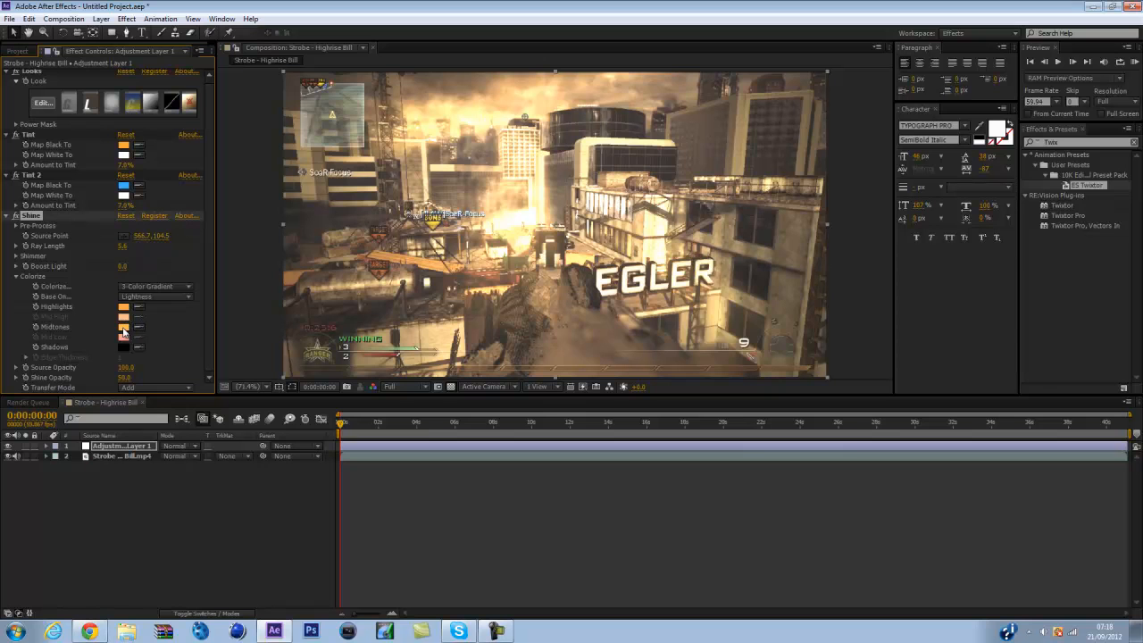
pyautogui.click(123, 326)
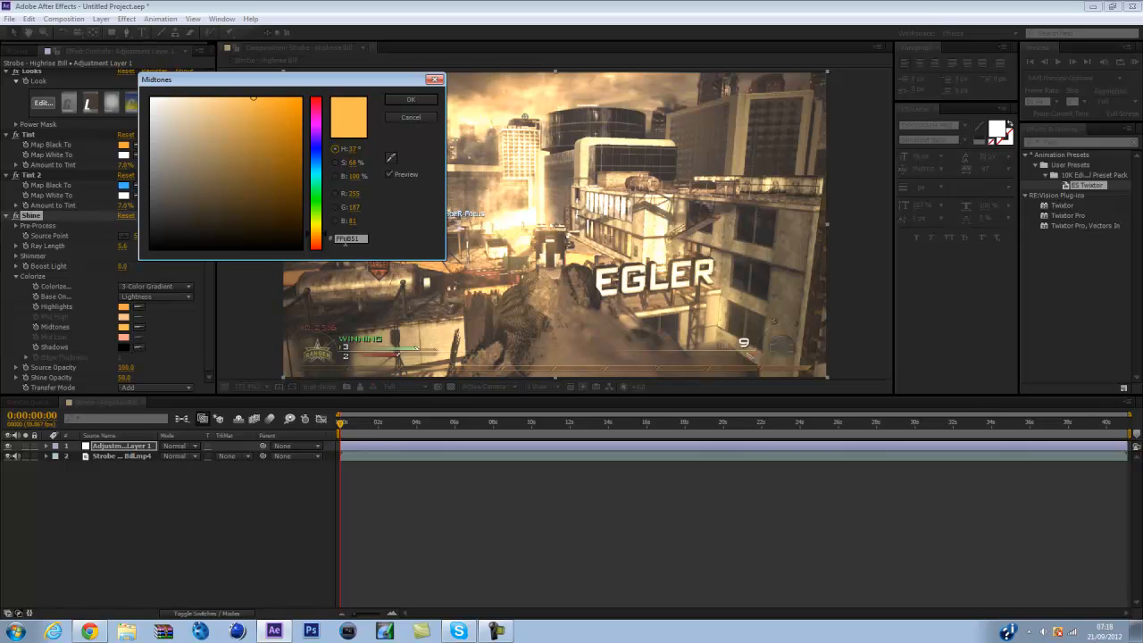
pyautogui.click(409, 99)
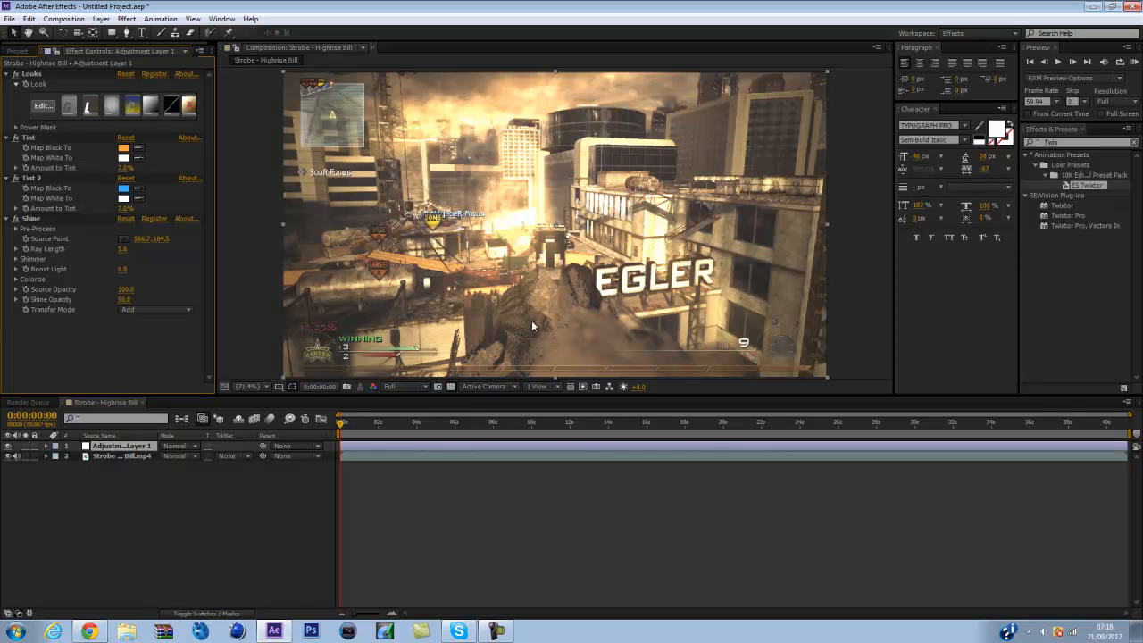
# - Scrub the timeline to 0:00:12:49 to preview the Desert Eagle shot
pyautogui.click(412, 421)
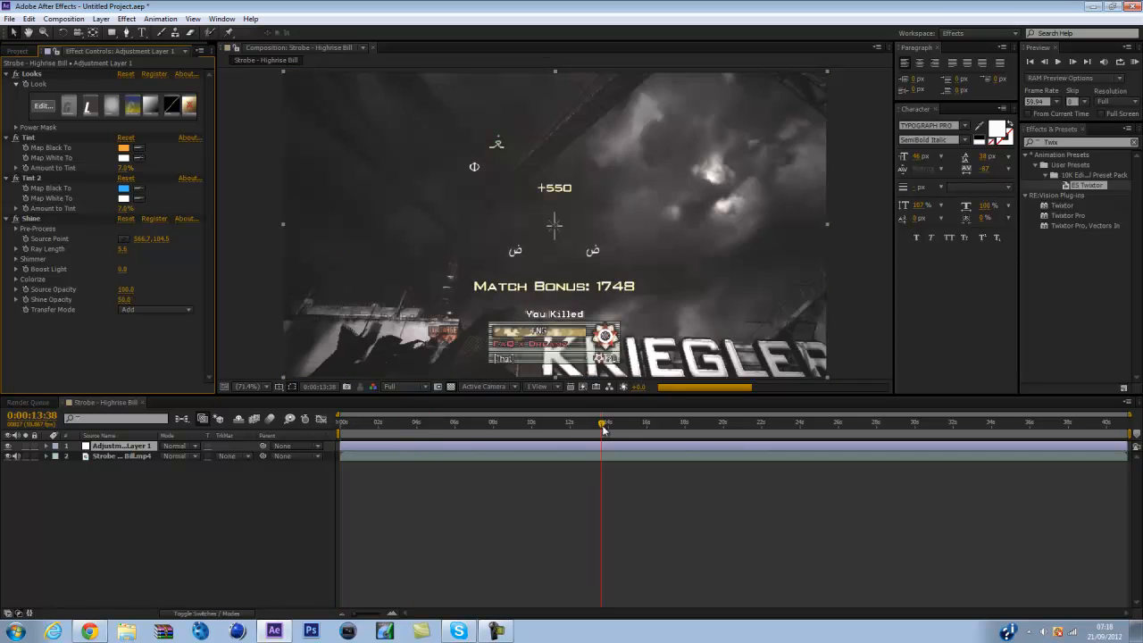
pyautogui.moveTo(603, 421); pyautogui.dragTo(569, 422)
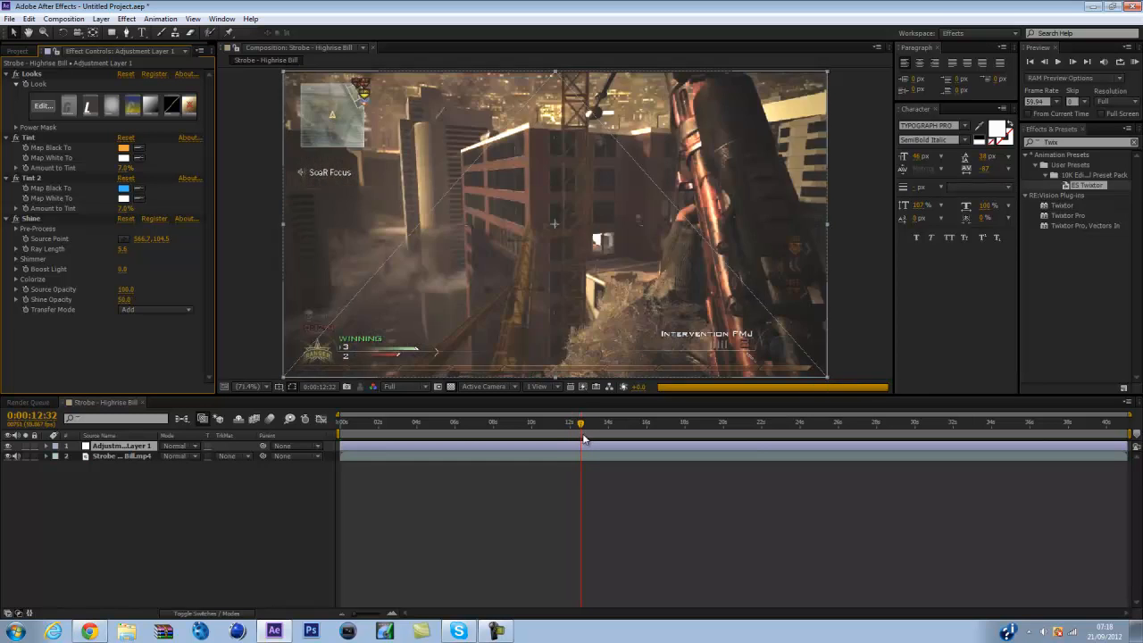
pyautogui.click(581, 422)
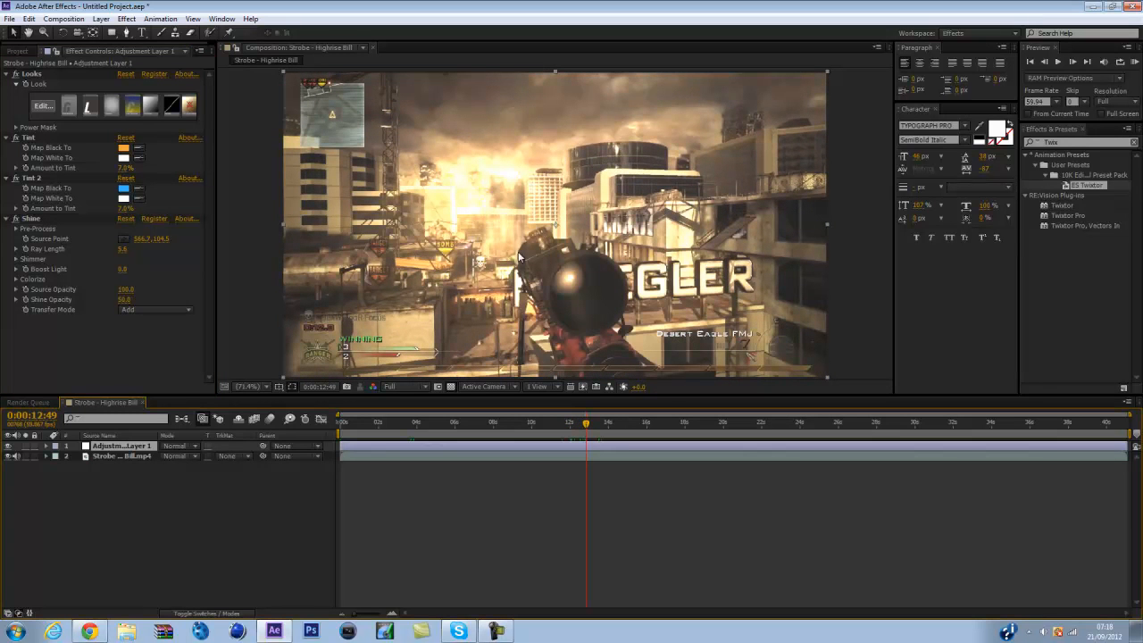
pyautogui.moveTo(469, 181)
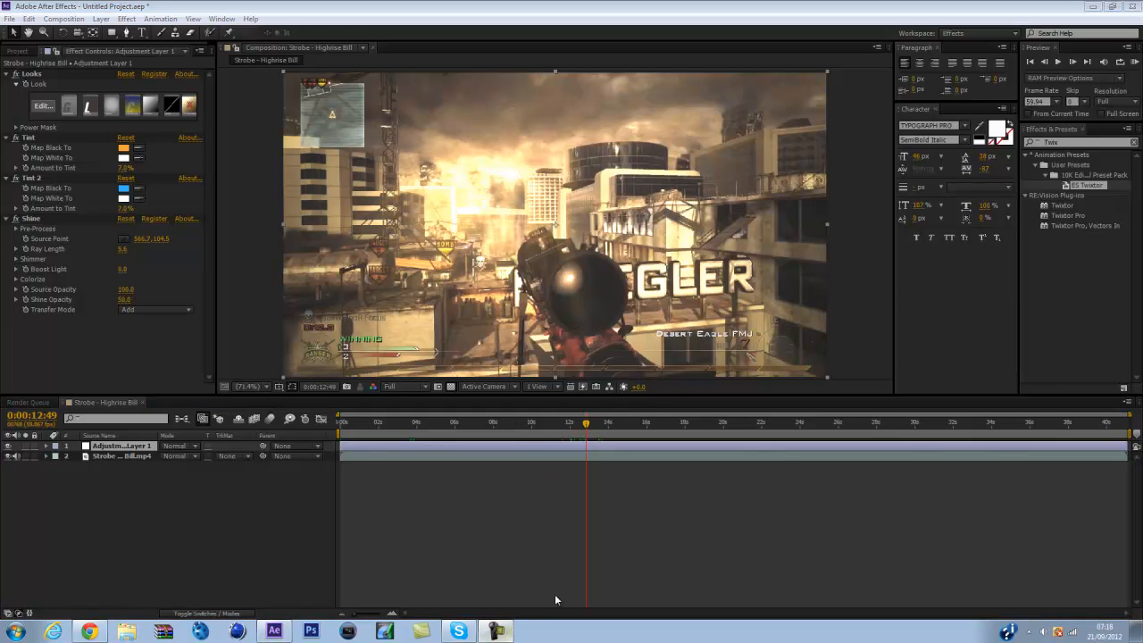
pyautogui.moveTo(886, 500)
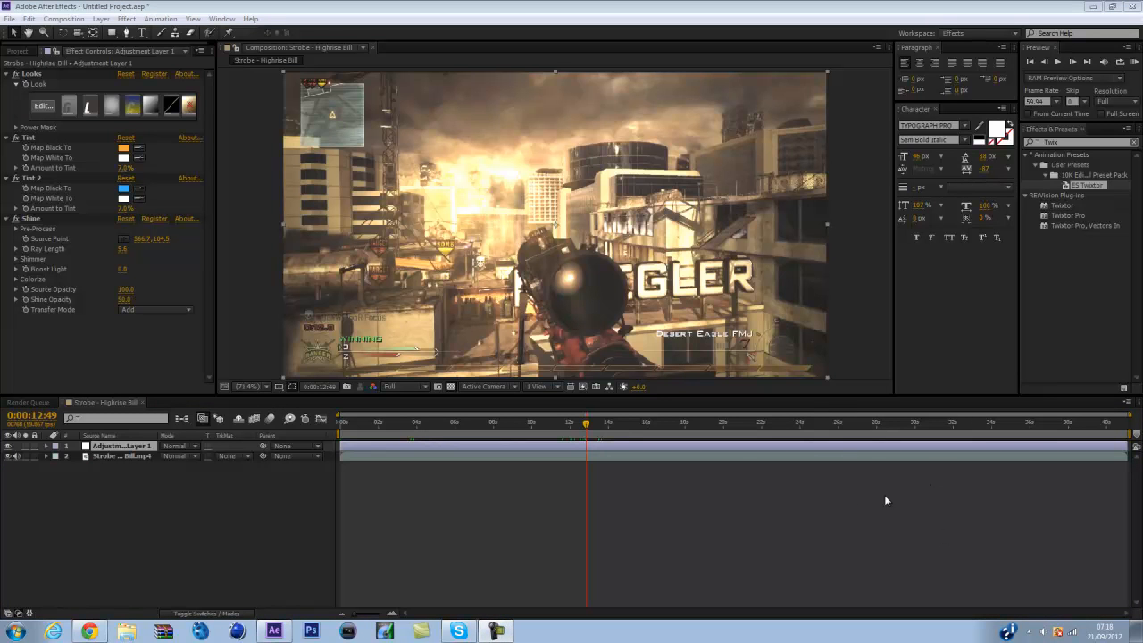
pyautogui.moveTo(681, 430)
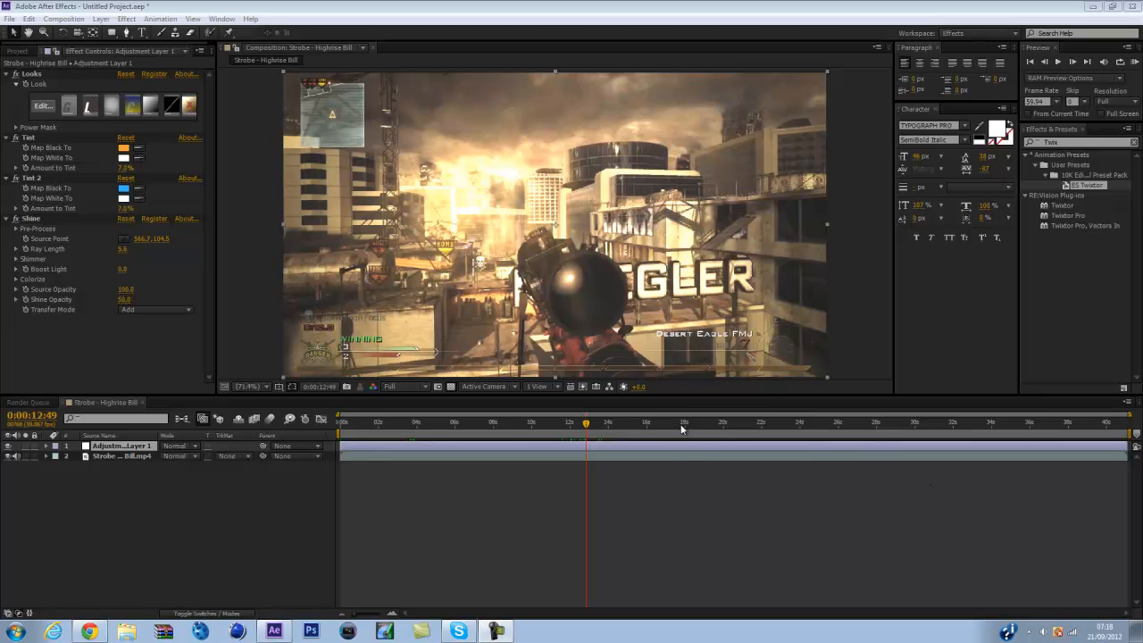
pyautogui.moveTo(587, 371)
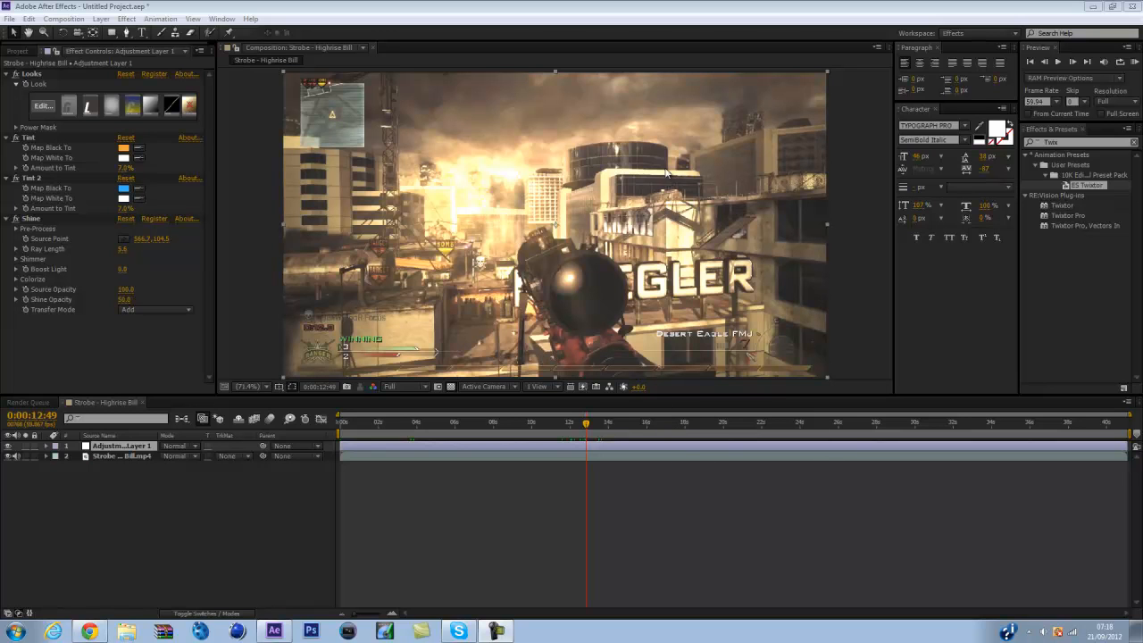
pyautogui.moveTo(812, 204)
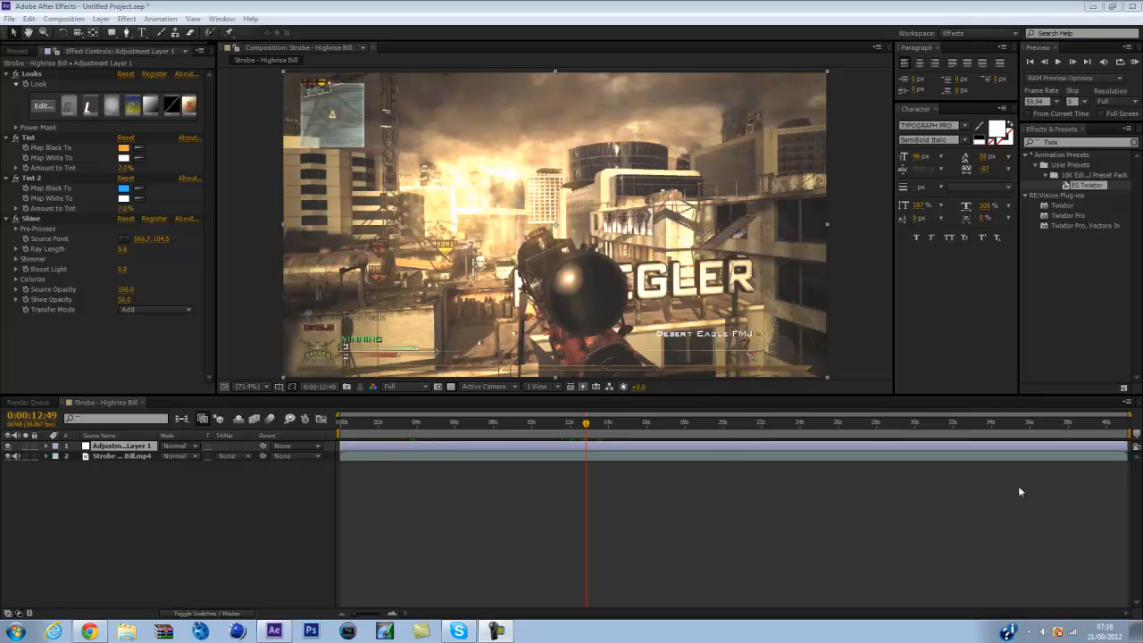
pyautogui.moveTo(922, 491)
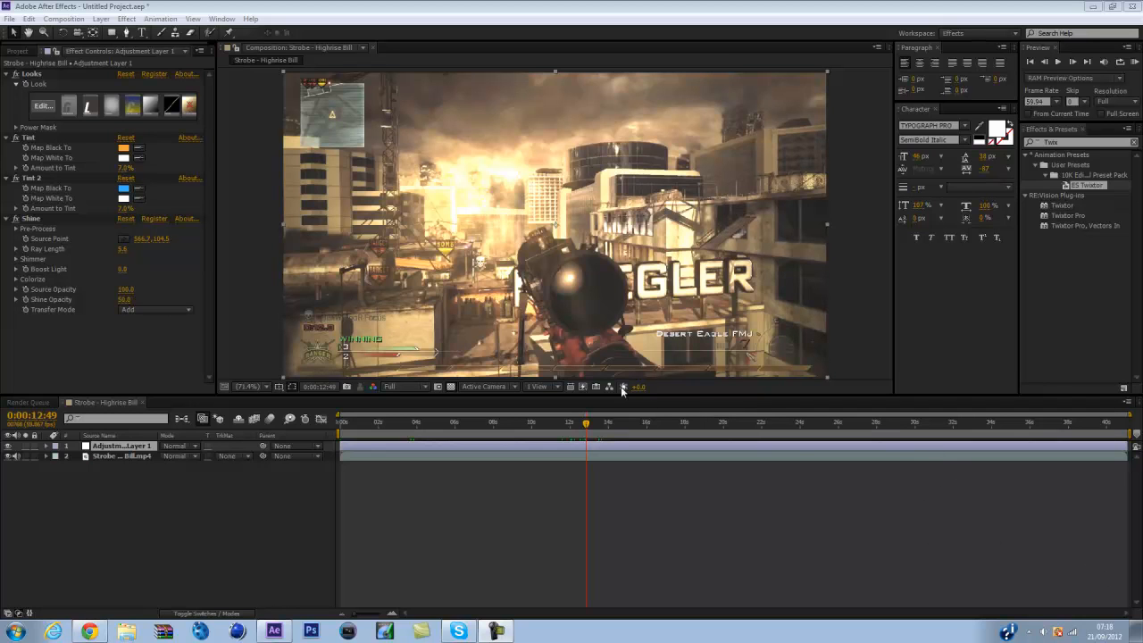
pyautogui.moveTo(683, 422)
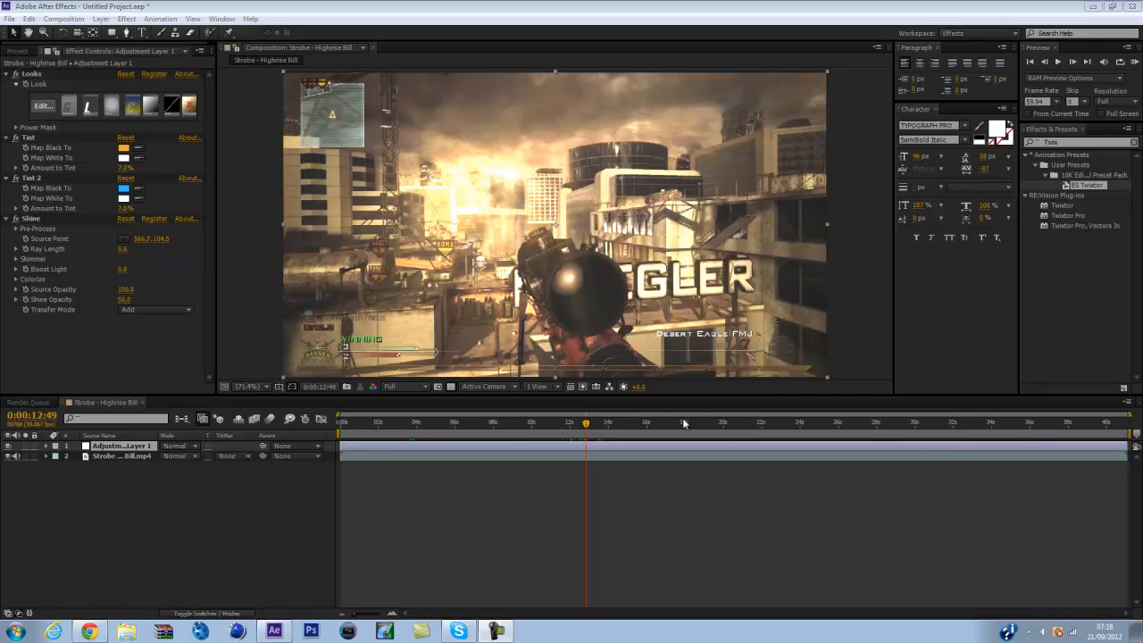
pyautogui.moveTo(1121, 589)
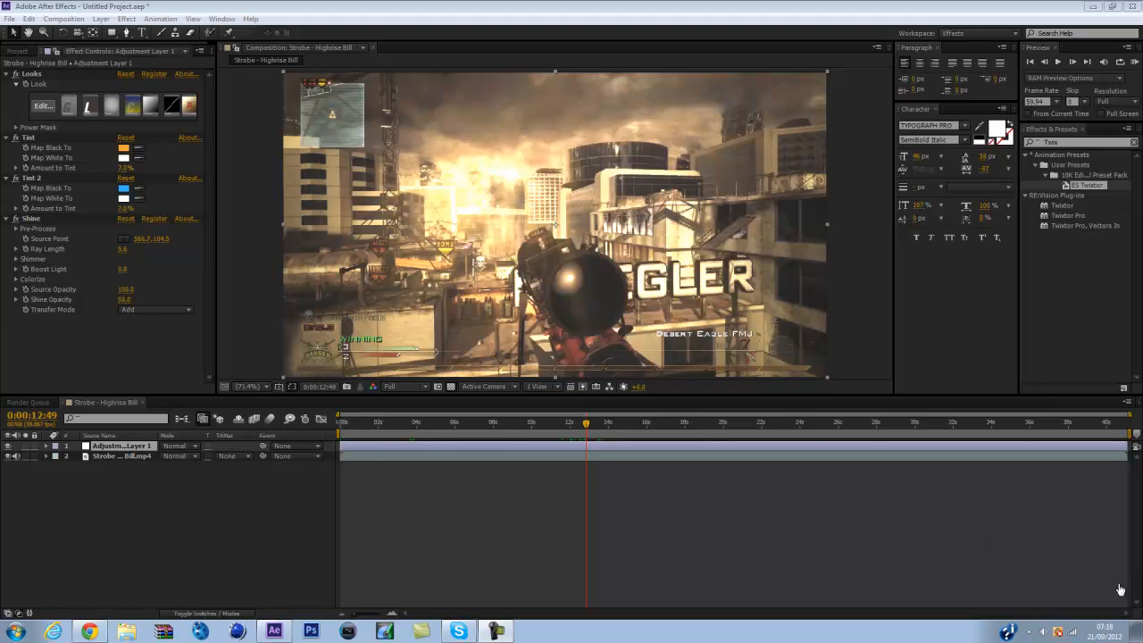